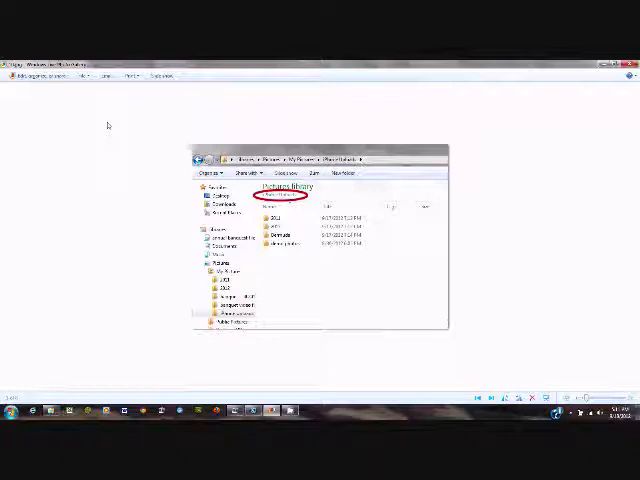
pyautogui.moveTo(352, 391)
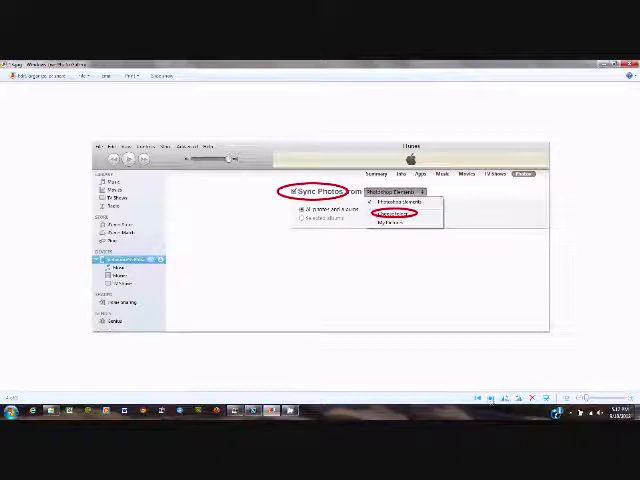
# Step: Advance through the Change Photos Folder Location screenshots to the Selected folders sync slide listing the subfolders
pyautogui.click(401, 214)
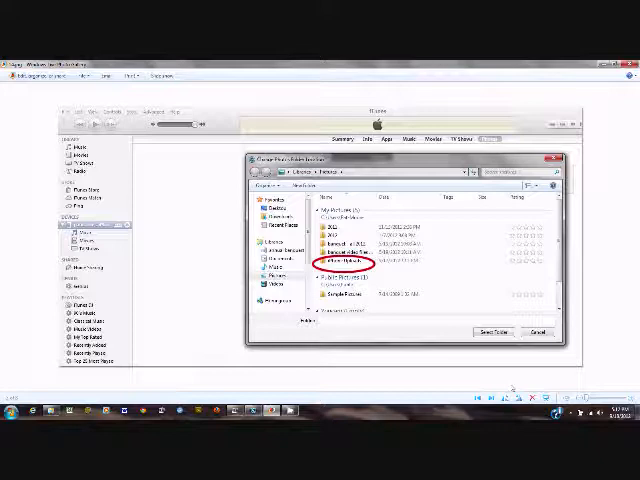
pyautogui.doubleClick(345, 262)
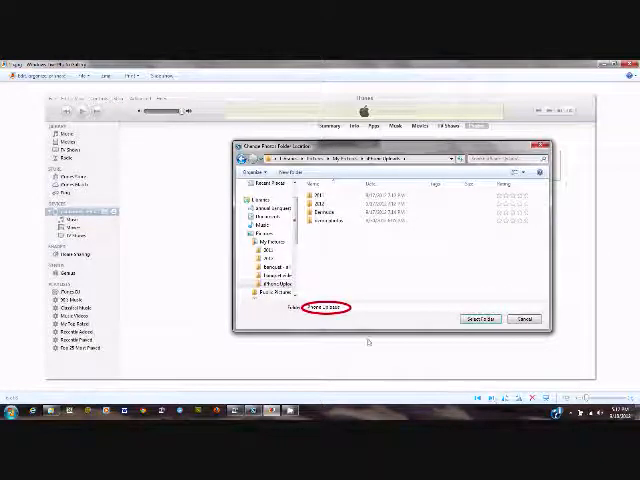
pyautogui.moveTo(358, 308)
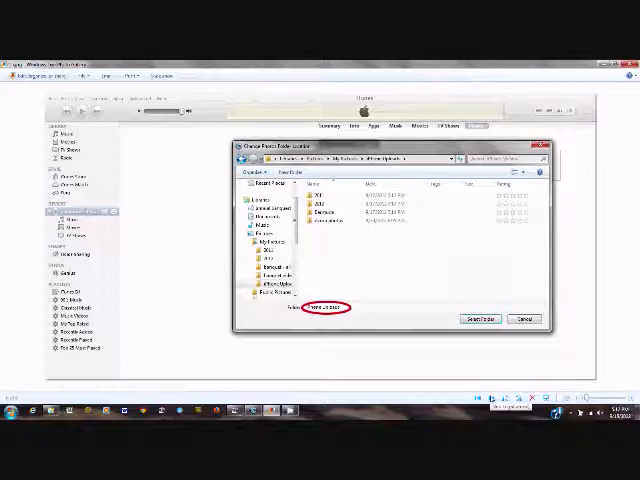
pyautogui.click(479, 319)
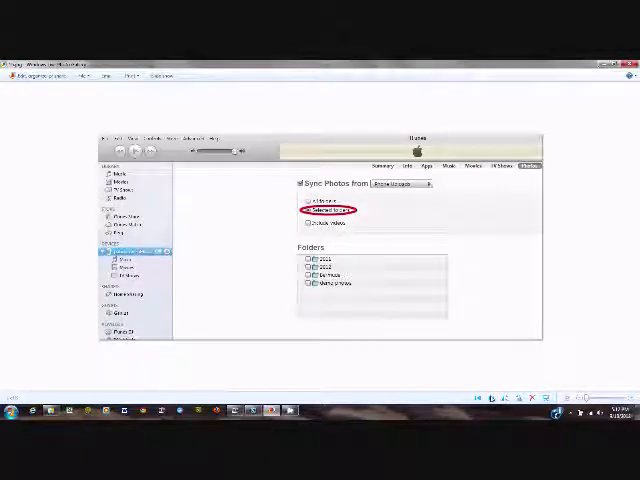